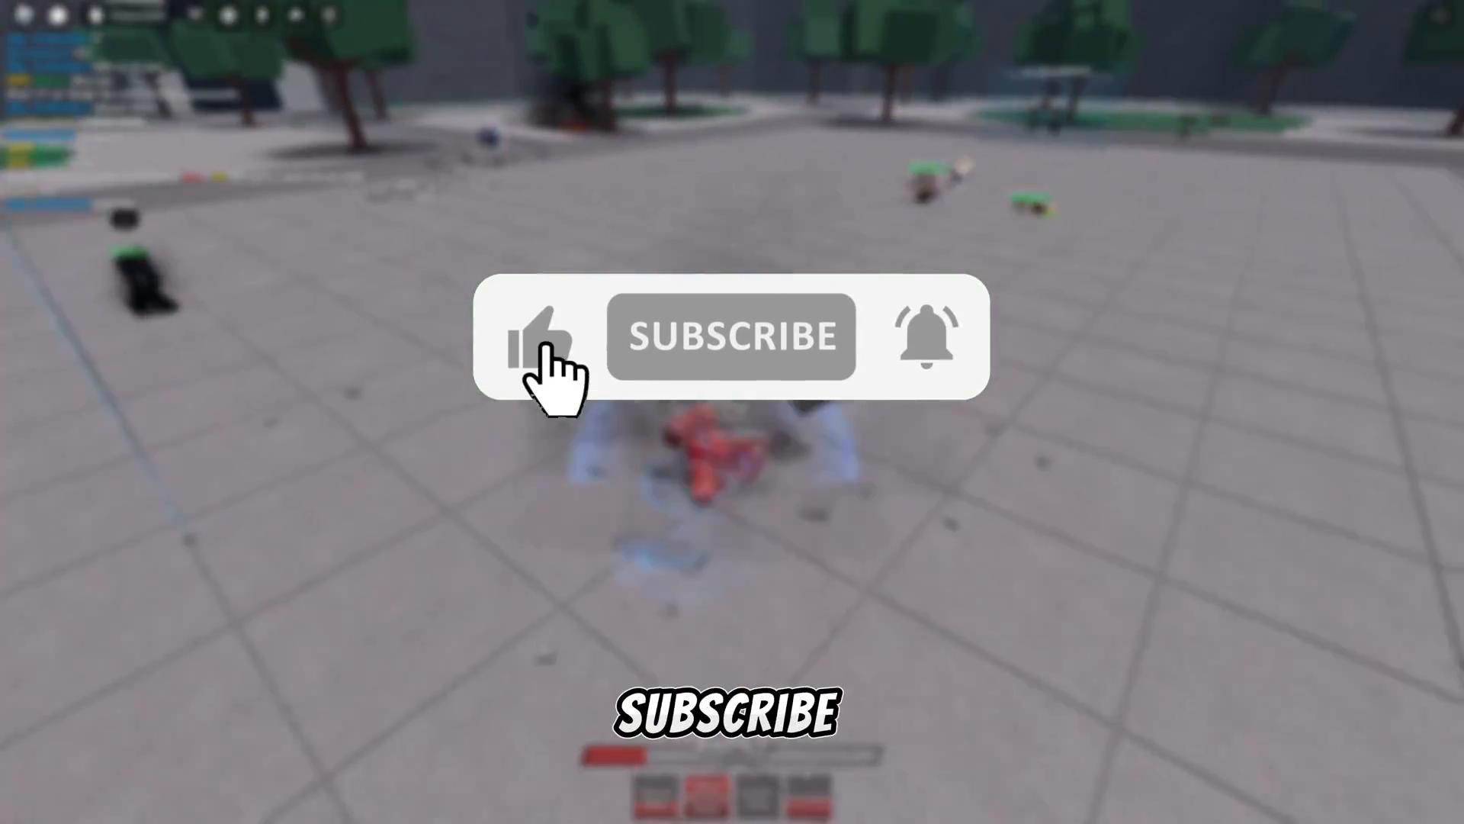
# Step: Open the Blender project with the R6 rig and Rbx Animations panel
pyautogui.click(731, 335)
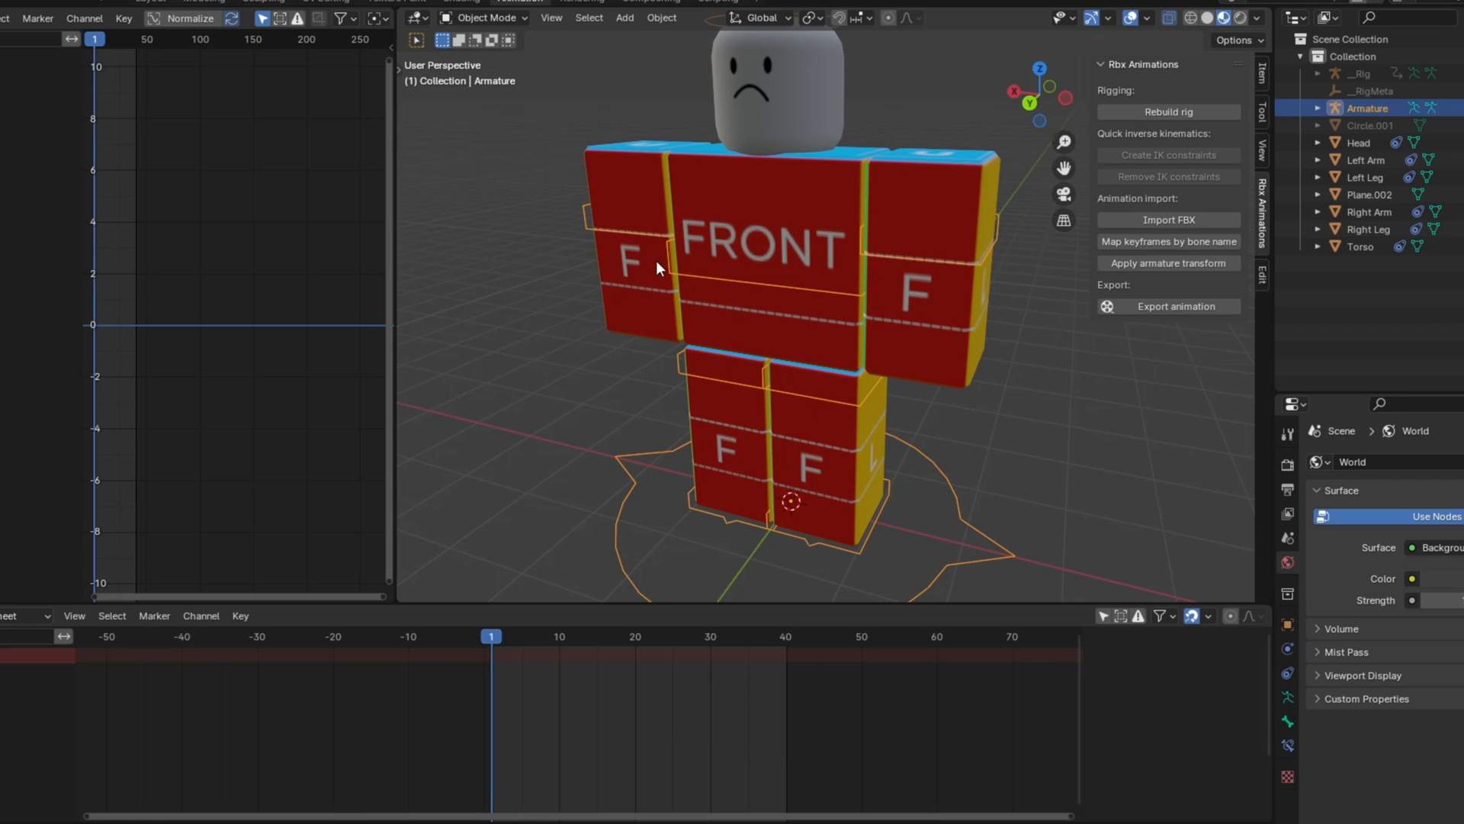
# Step: Switch the rig from Object Mode to Pose Mode to start posing bones
pyautogui.click(485, 18)
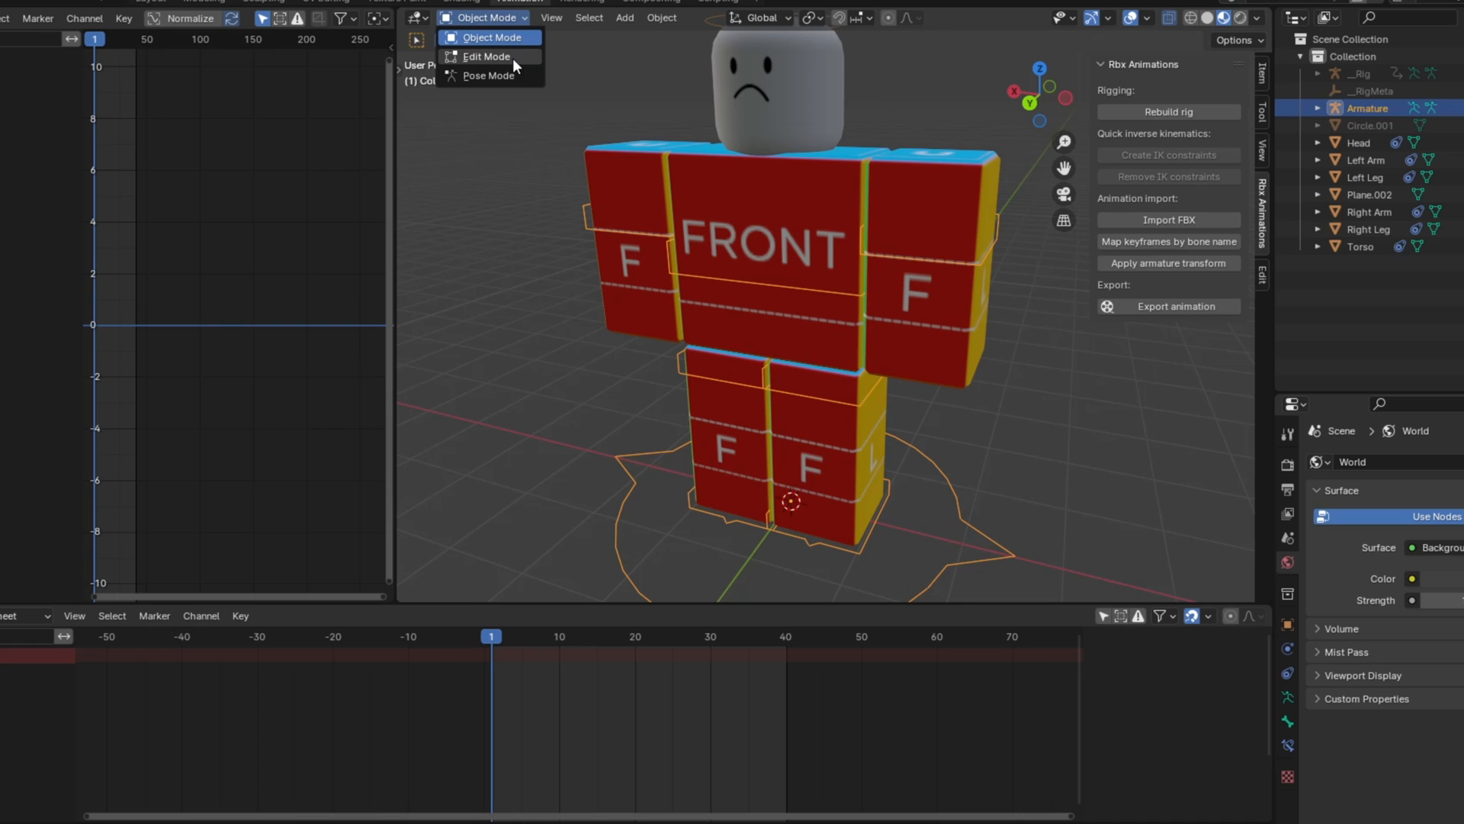
pyautogui.click(491, 76)
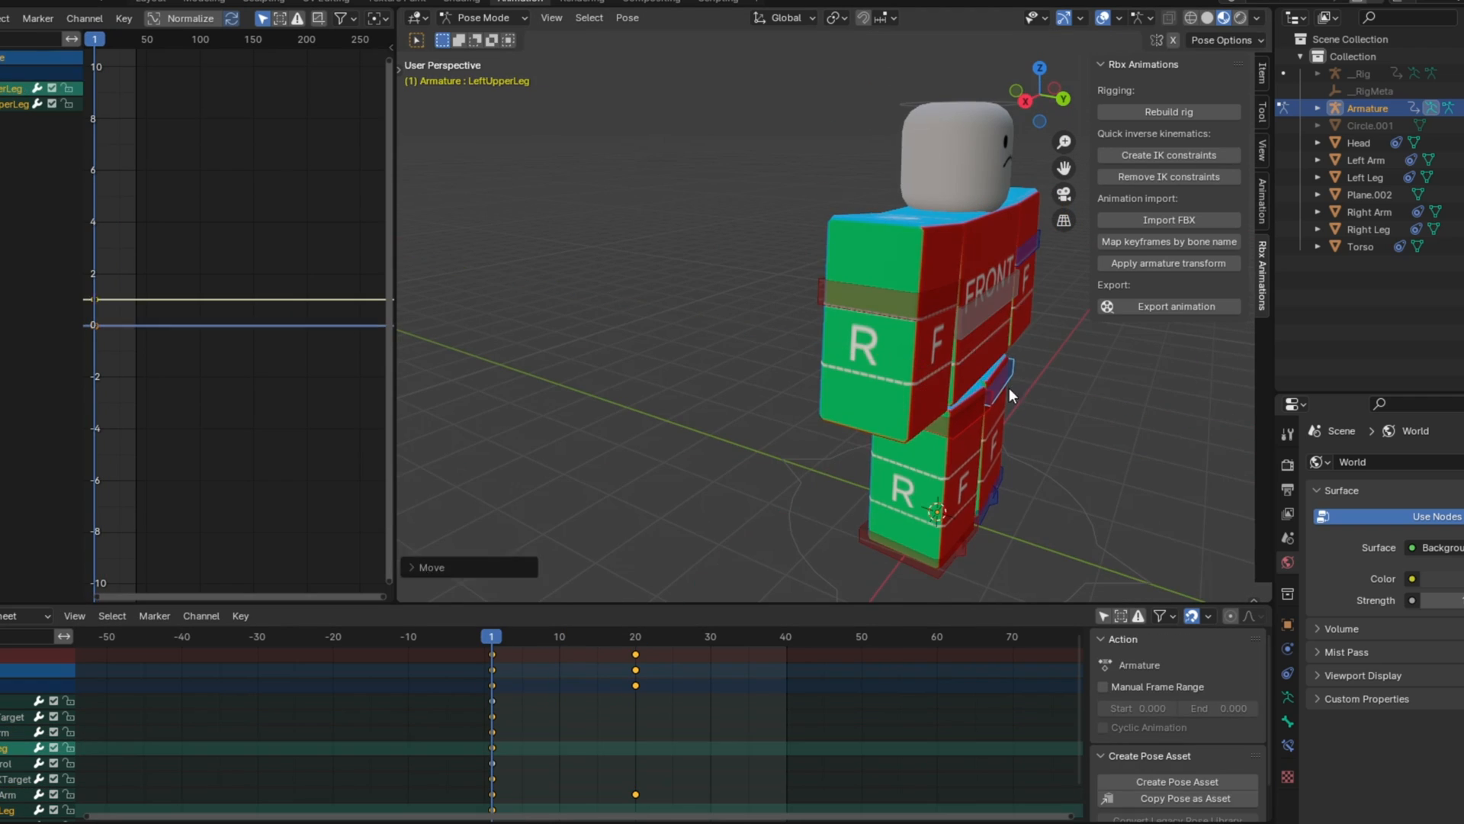
# Step: Rotate RightUpperArm at several frames between 0 and 80 with auto keying, then play back
pyautogui.click(646, 653)
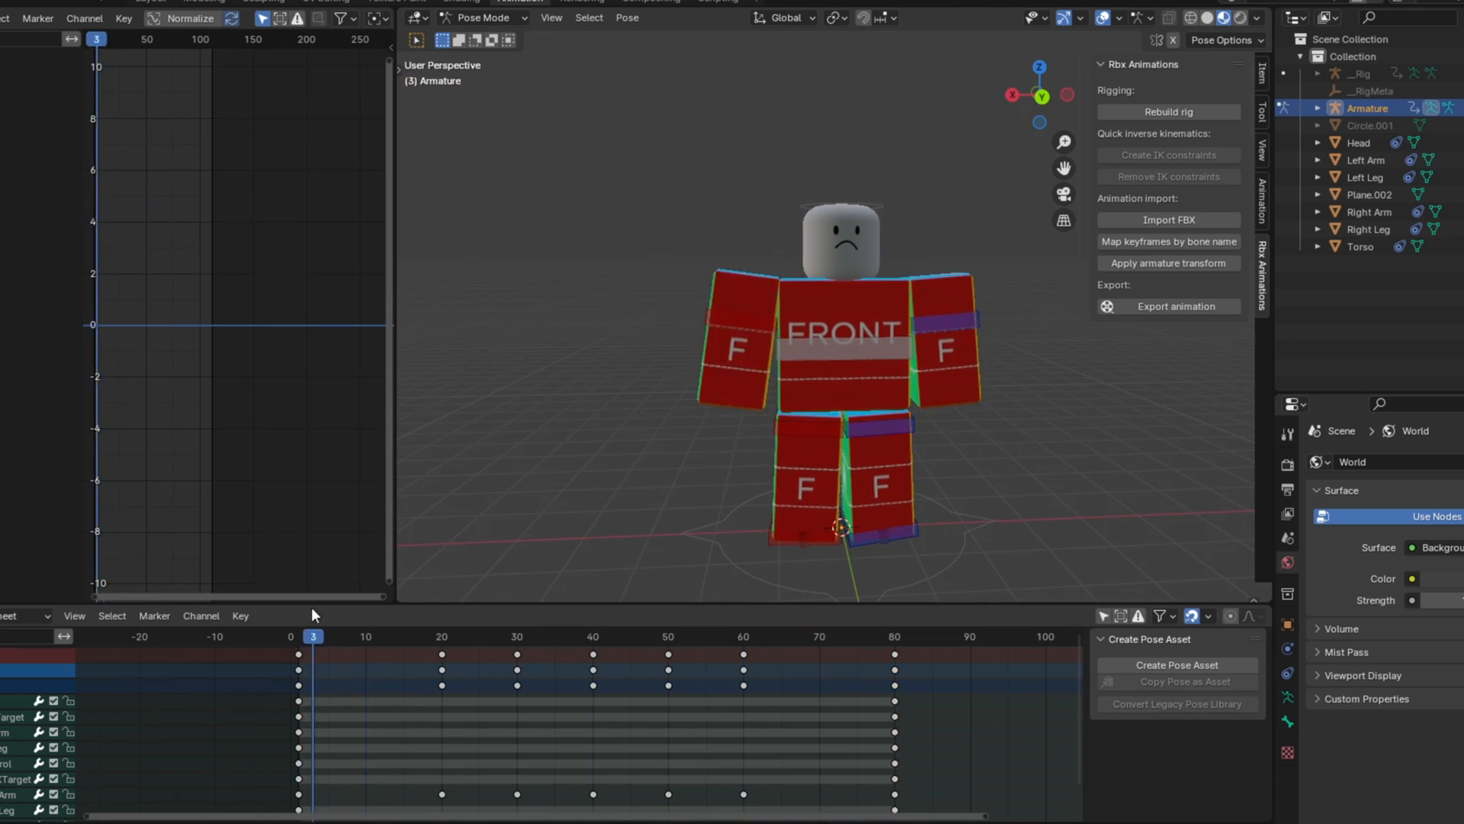
pyautogui.click(440, 656)
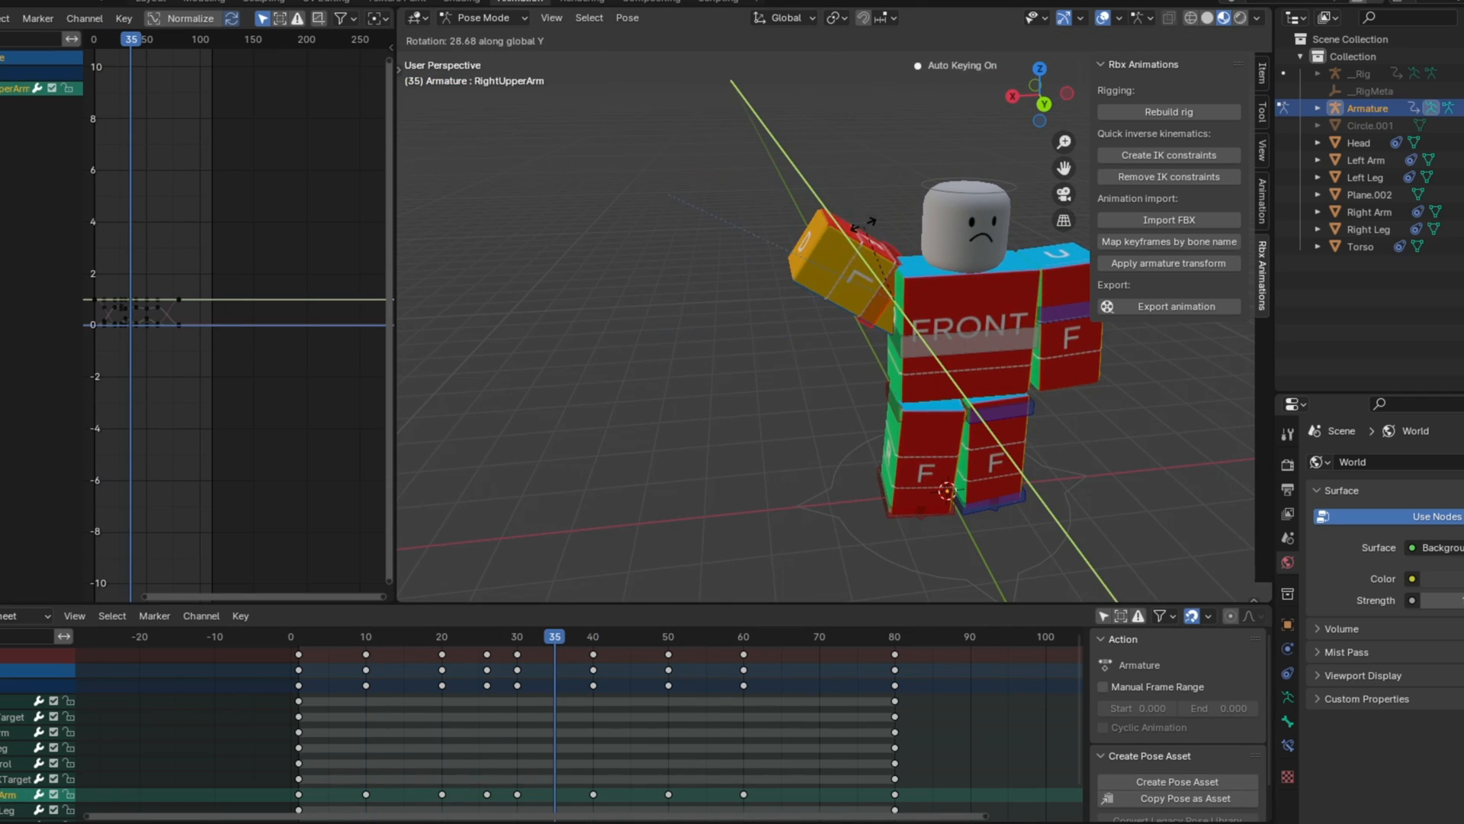
pyautogui.click(712, 659)
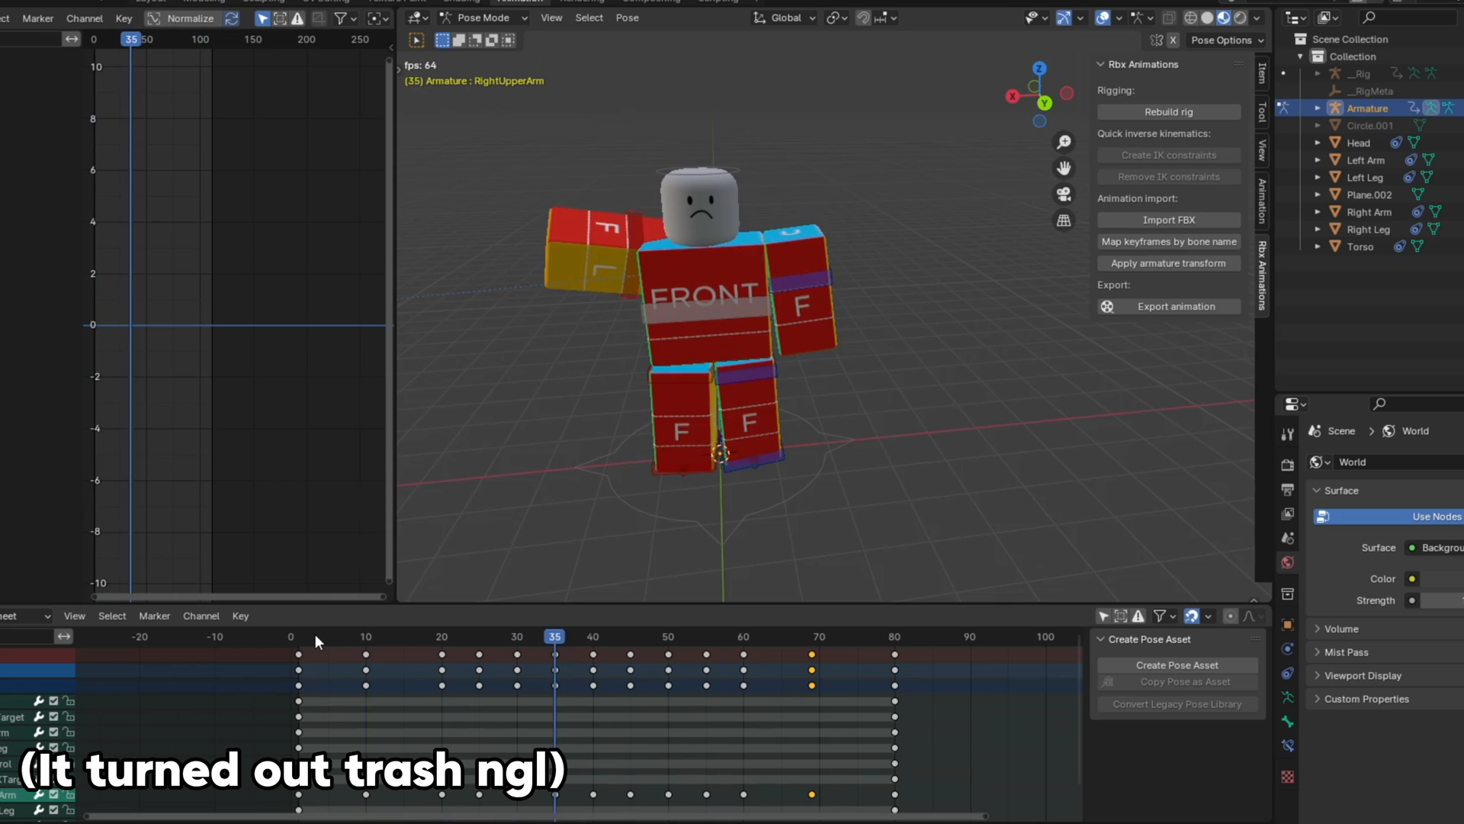
pyautogui.click(290, 637)
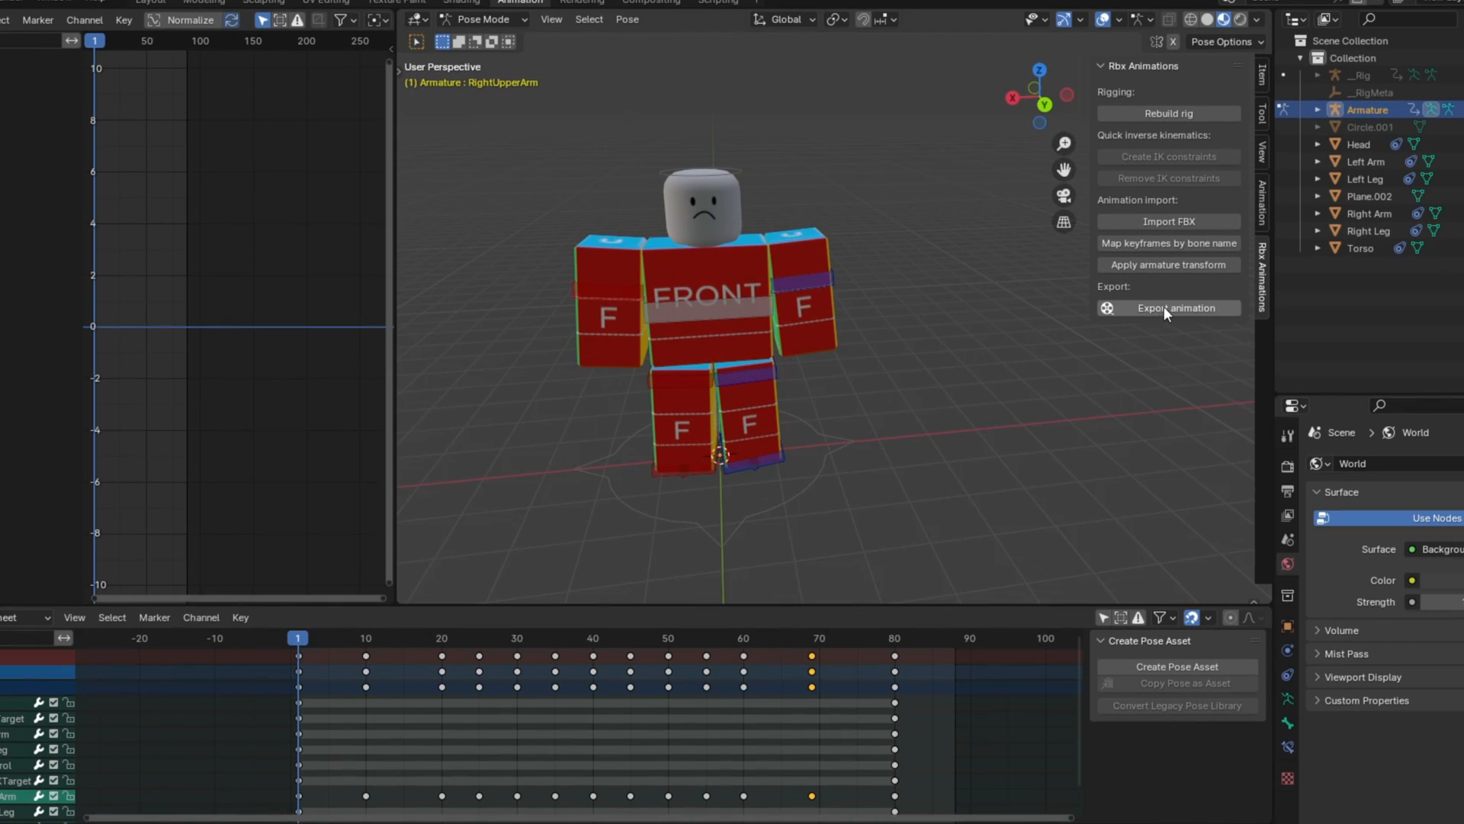
pyautogui.moveTo(1205, 311)
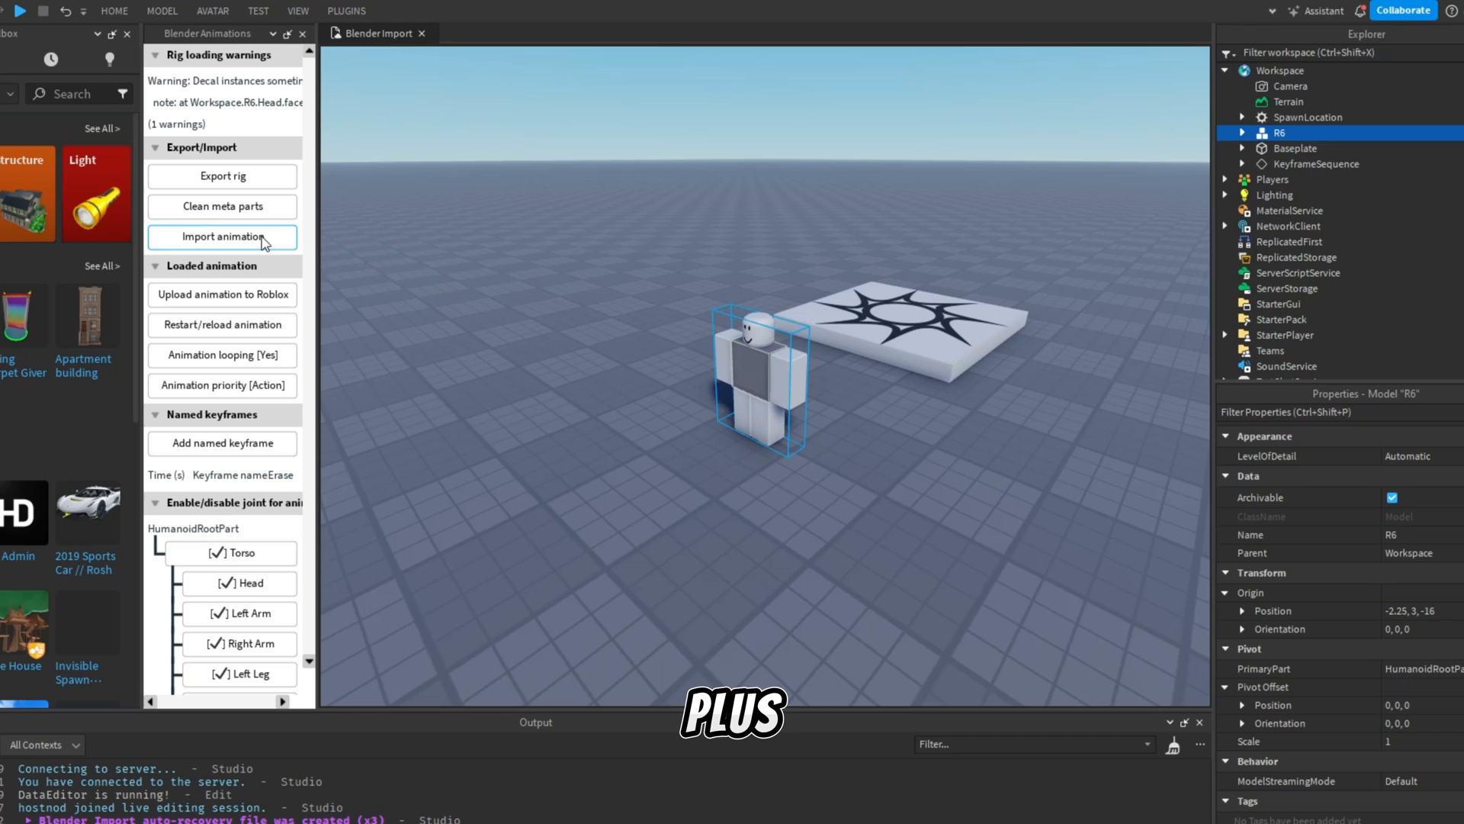
# Step: Start Import animation in the plugin and paste the data into the opened script
pyautogui.click(223, 236)
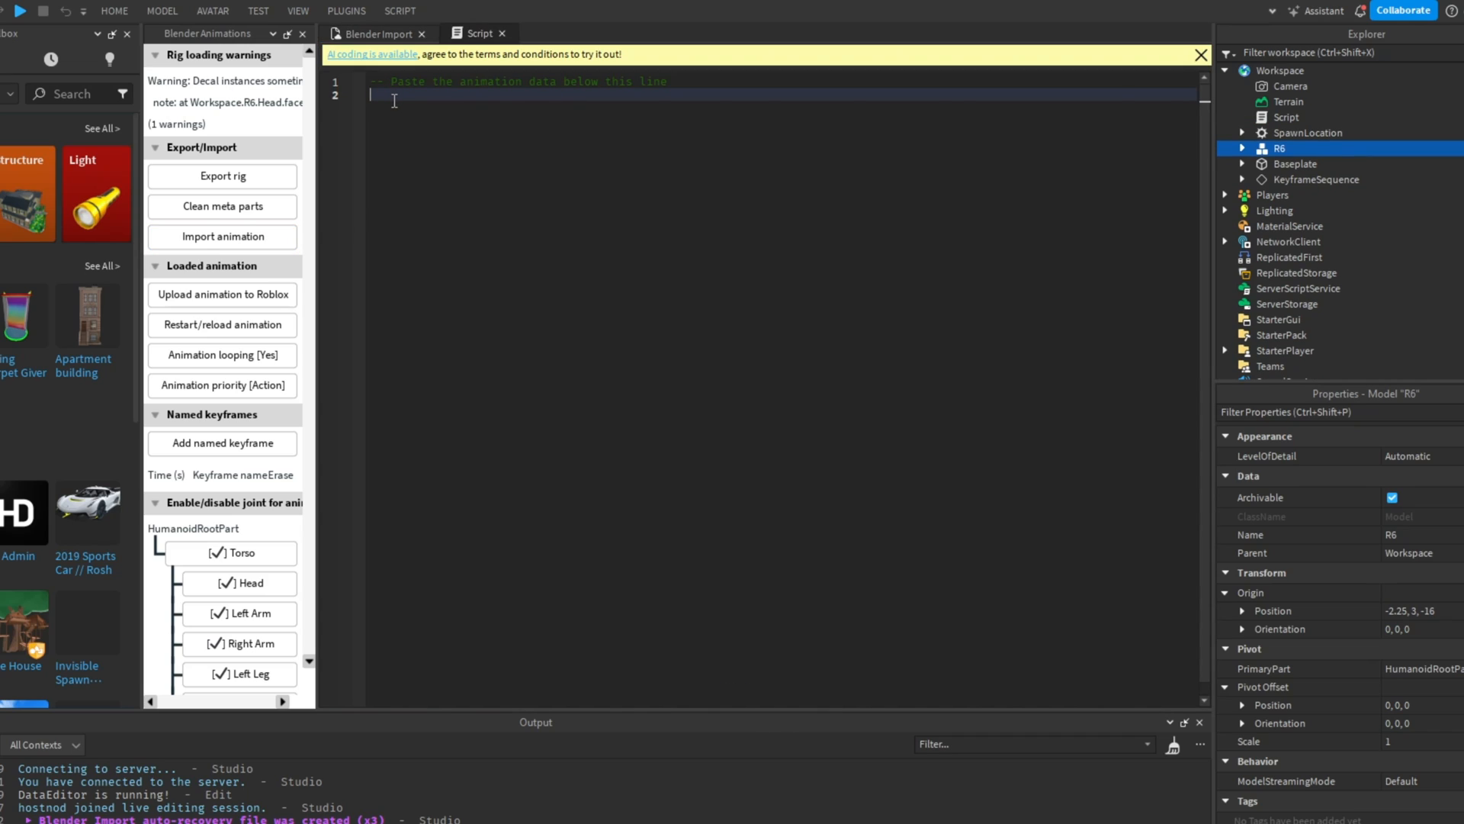
pyautogui.click(513, 33)
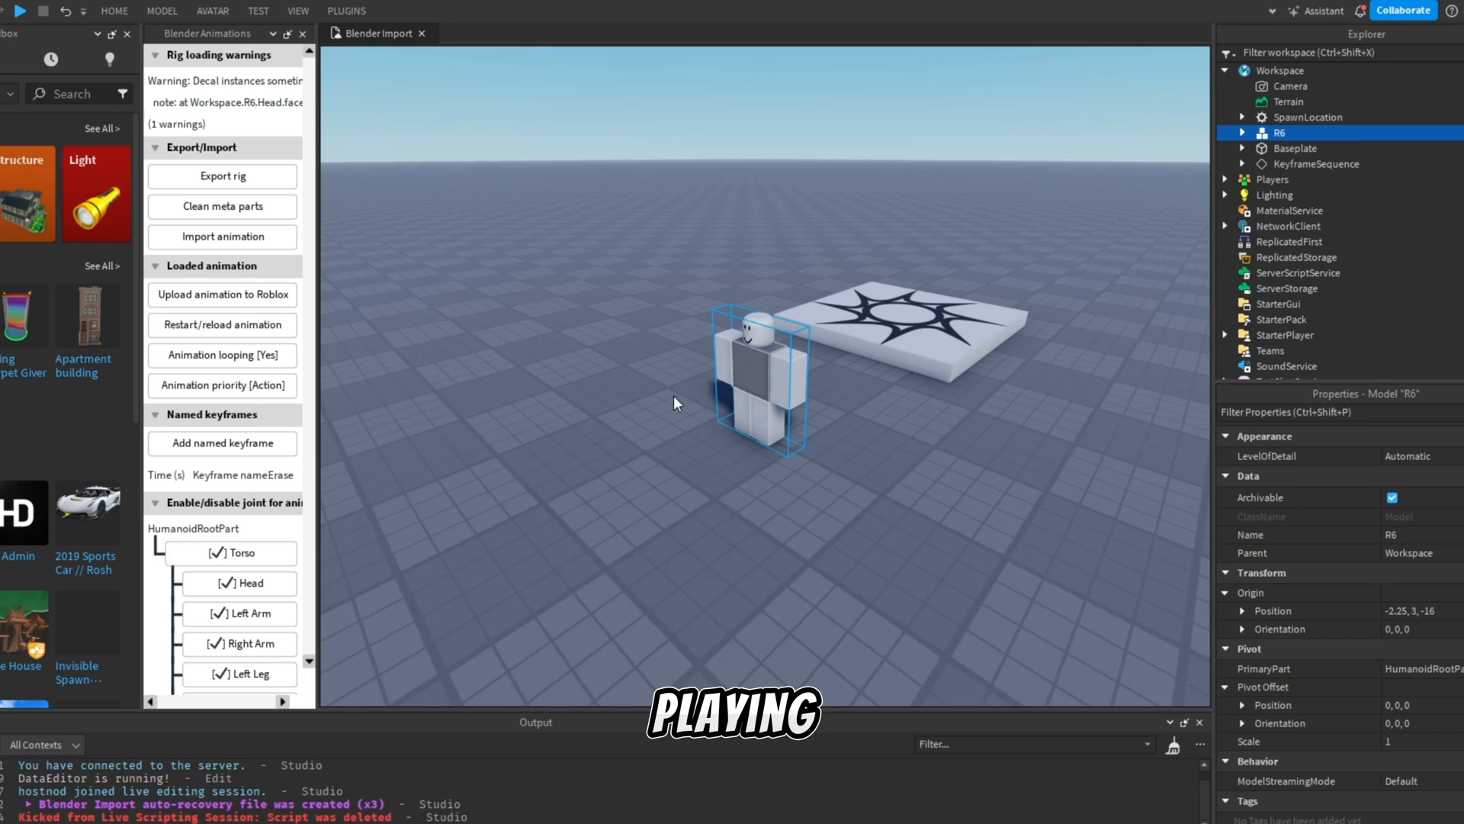
pyautogui.moveTo(368, 333)
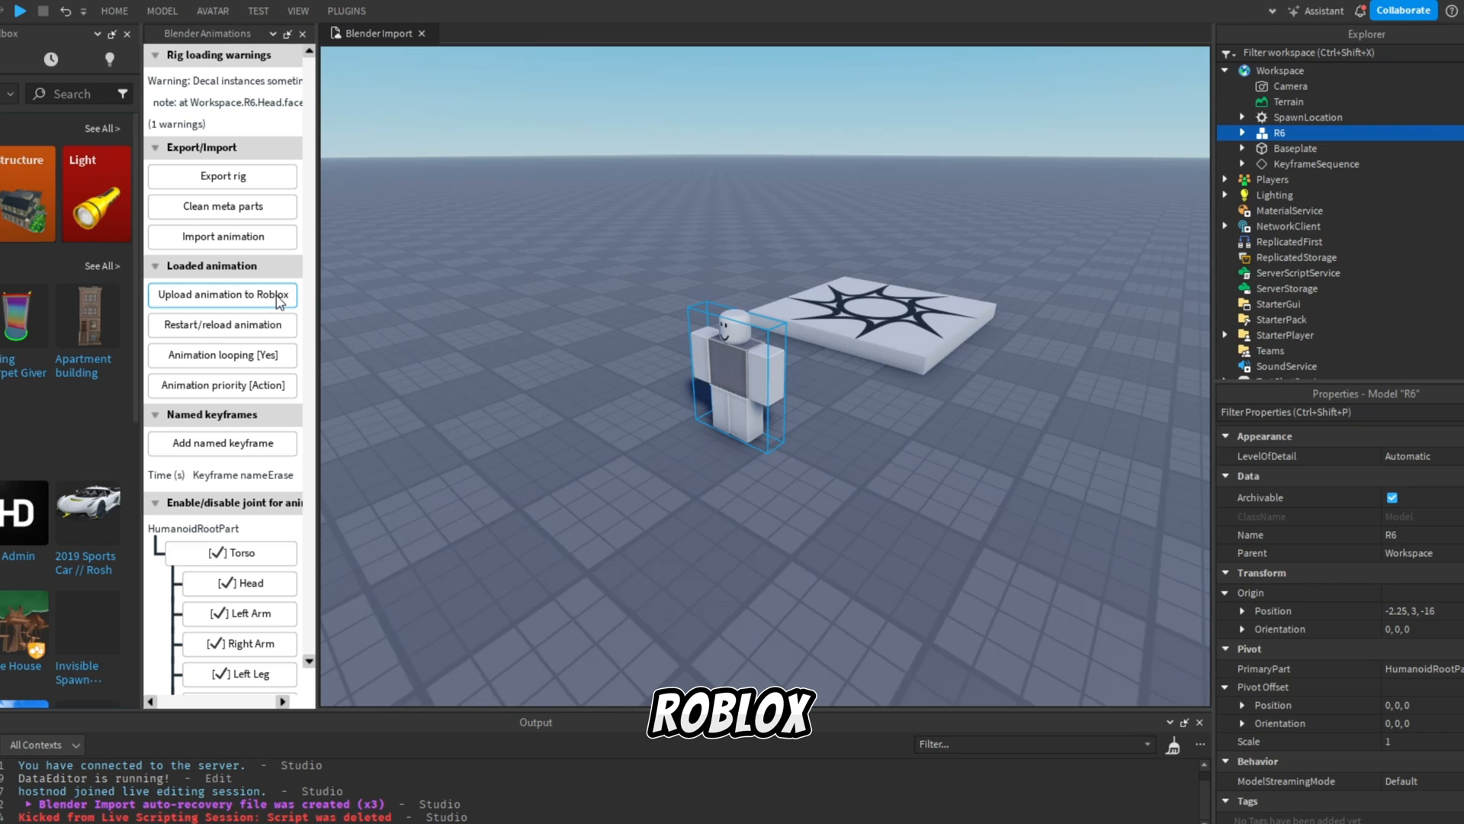
# Step: Upload the animation to Roblox, creating a KeyframeSequence in Workspace
pyautogui.click(222, 294)
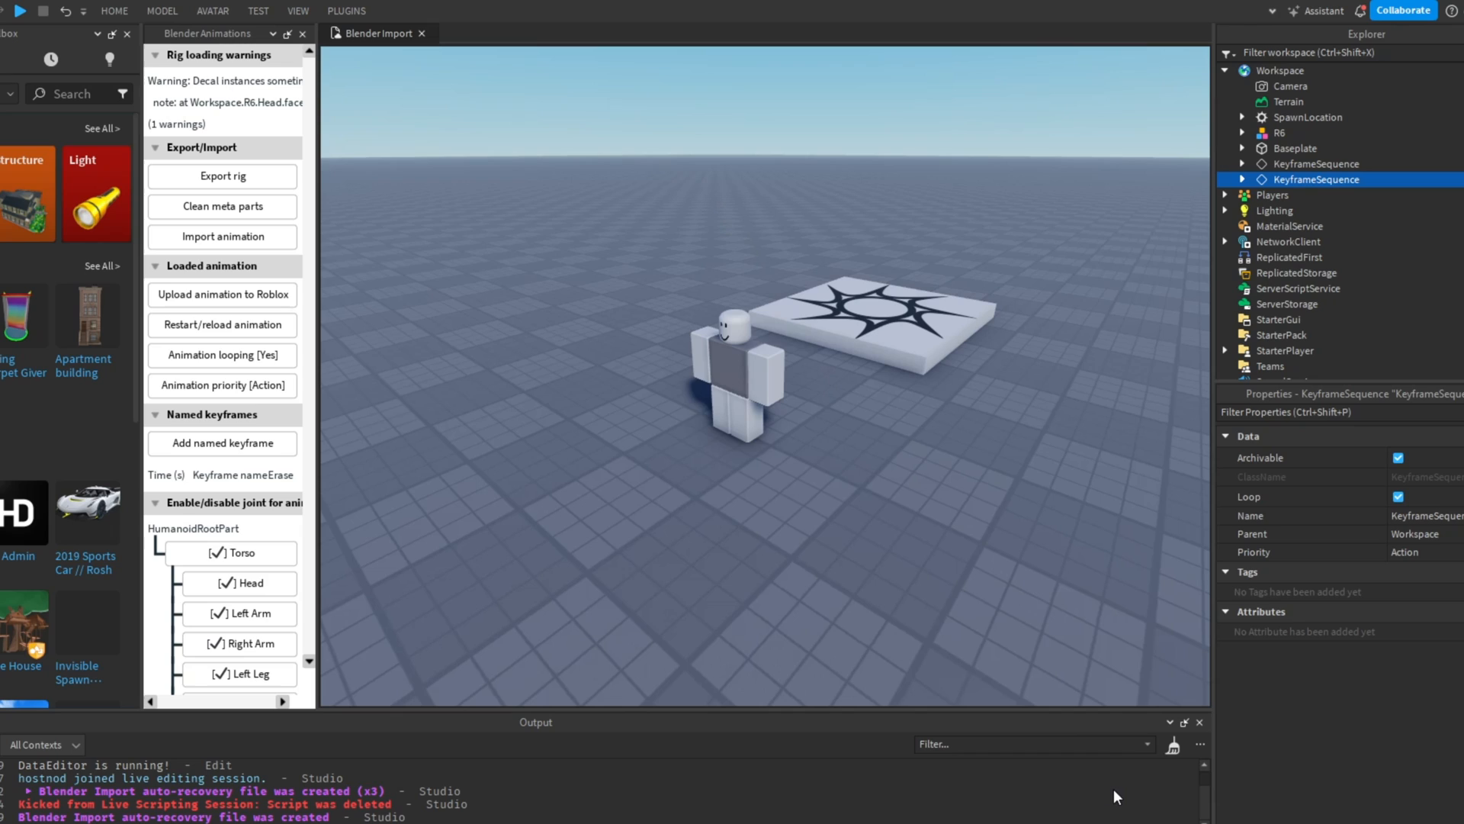
pyautogui.moveTo(776, 677)
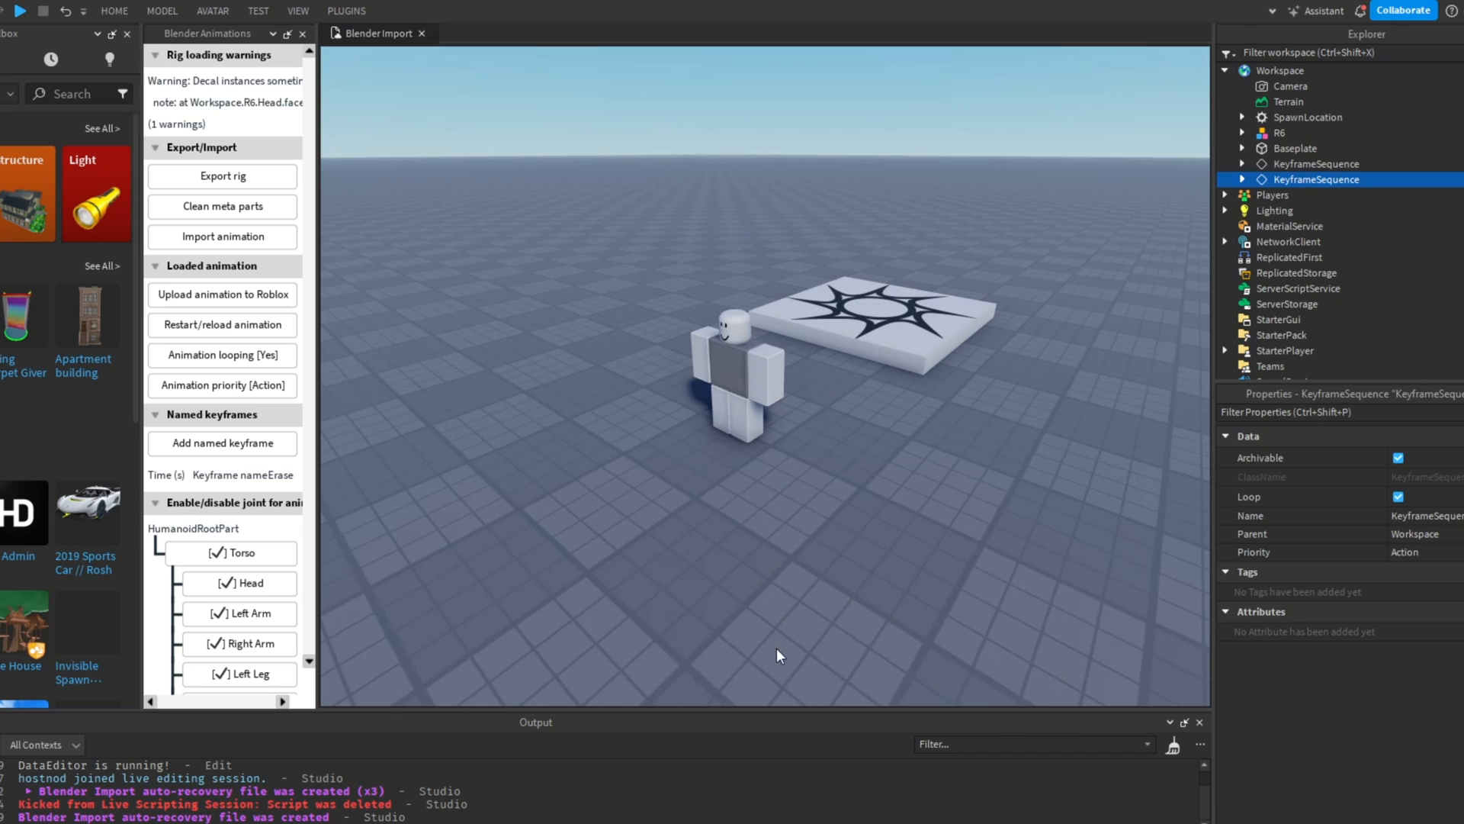
pyautogui.moveTo(787, 407)
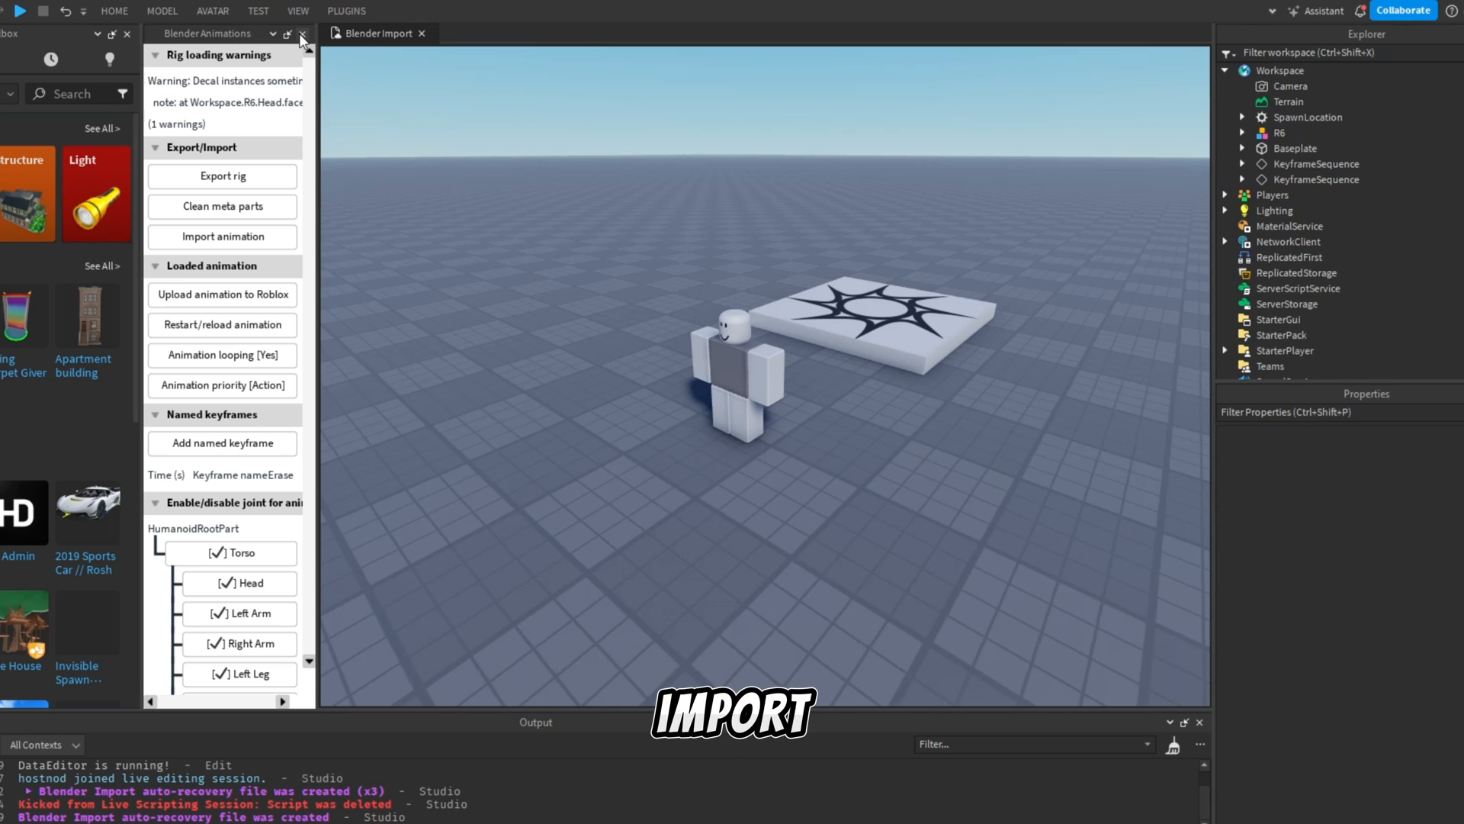
# Step: Close the Blender Animations plugin panel before launching Moon Animator
pyautogui.click(302, 34)
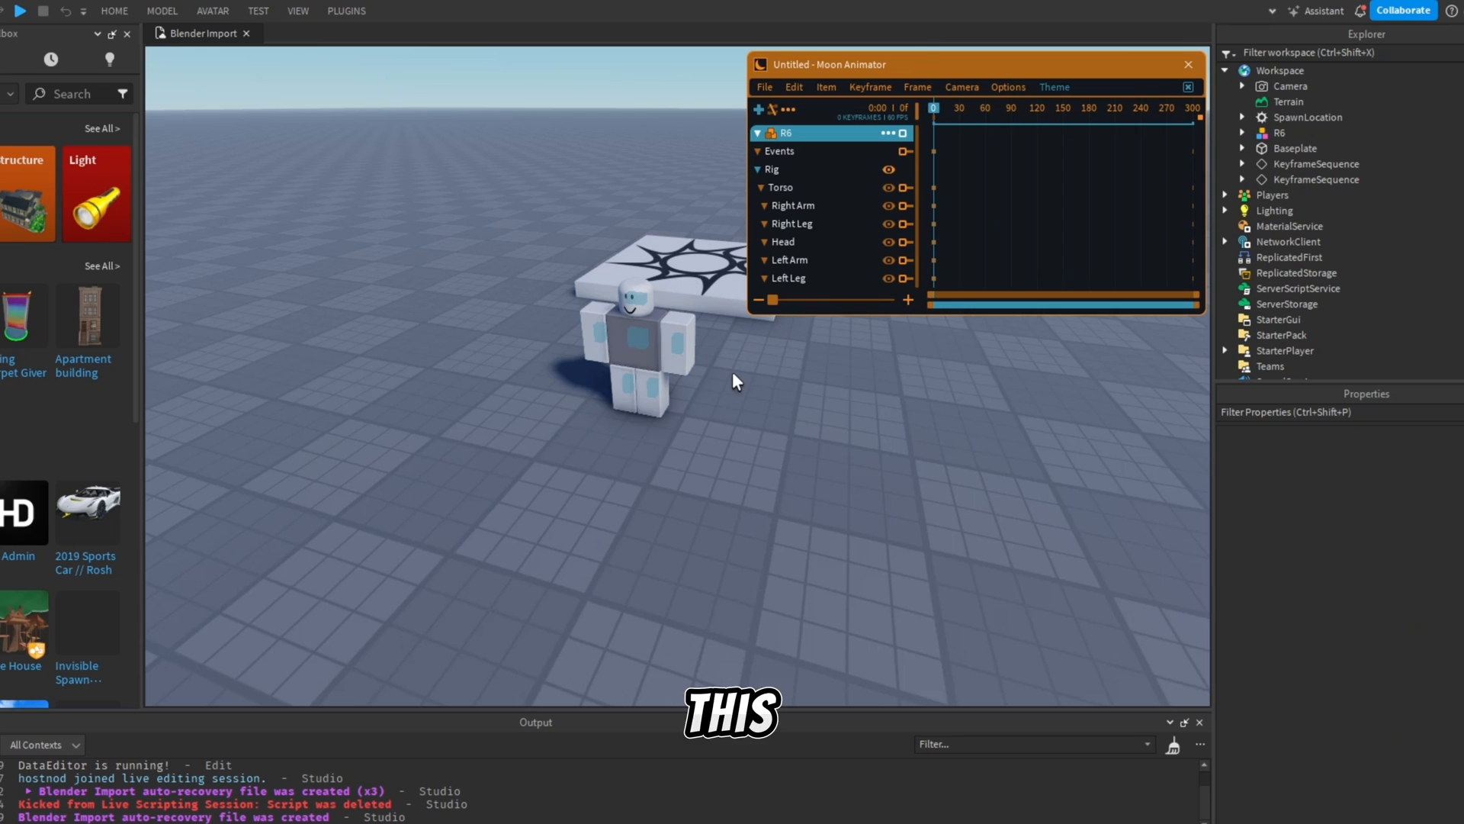
# Step: Import the saved KeyframeSequence onto R6 with Replace Keyframes via File > Import
pyautogui.click(764, 86)
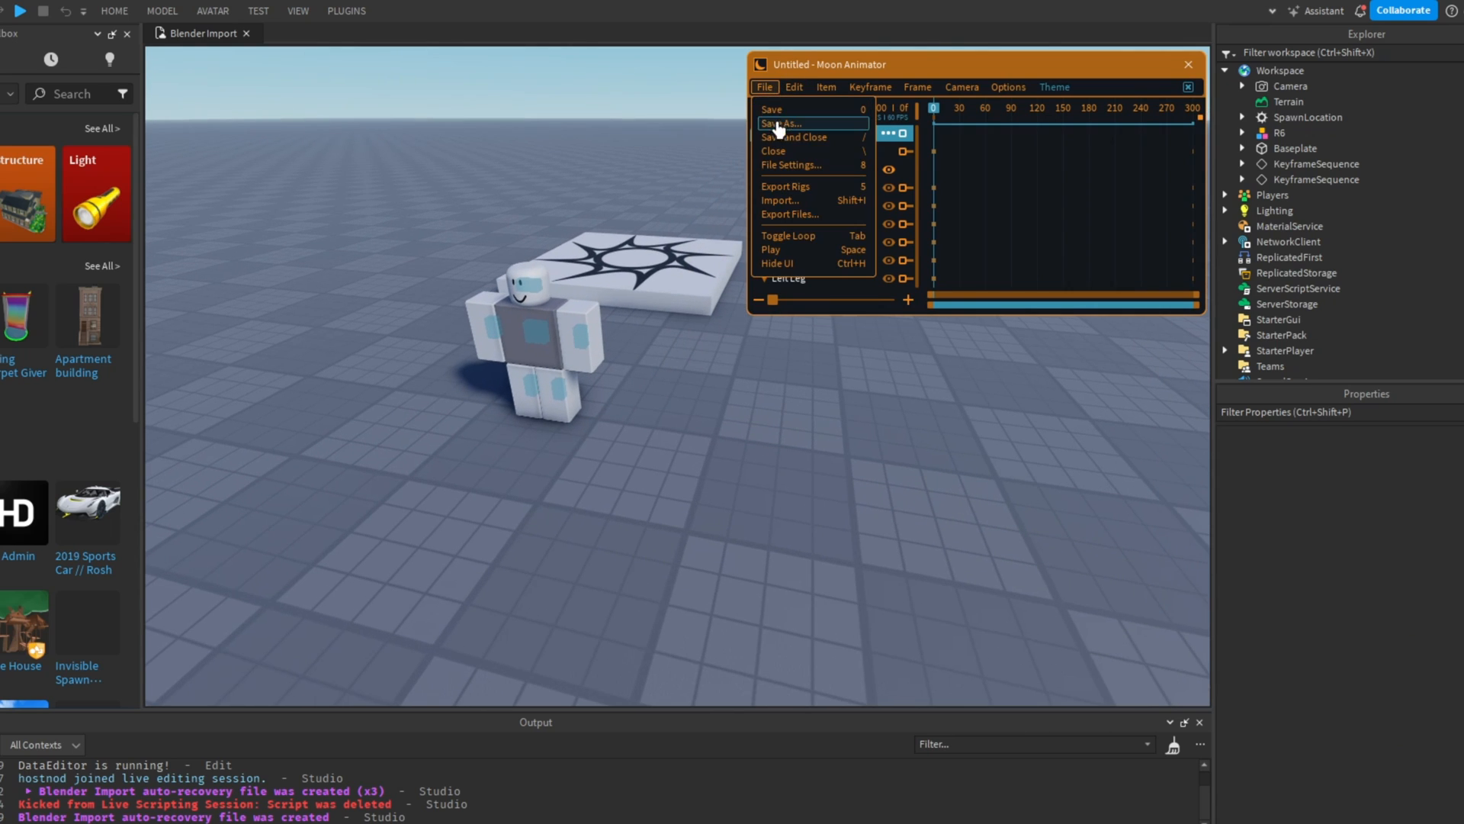
pyautogui.click(781, 201)
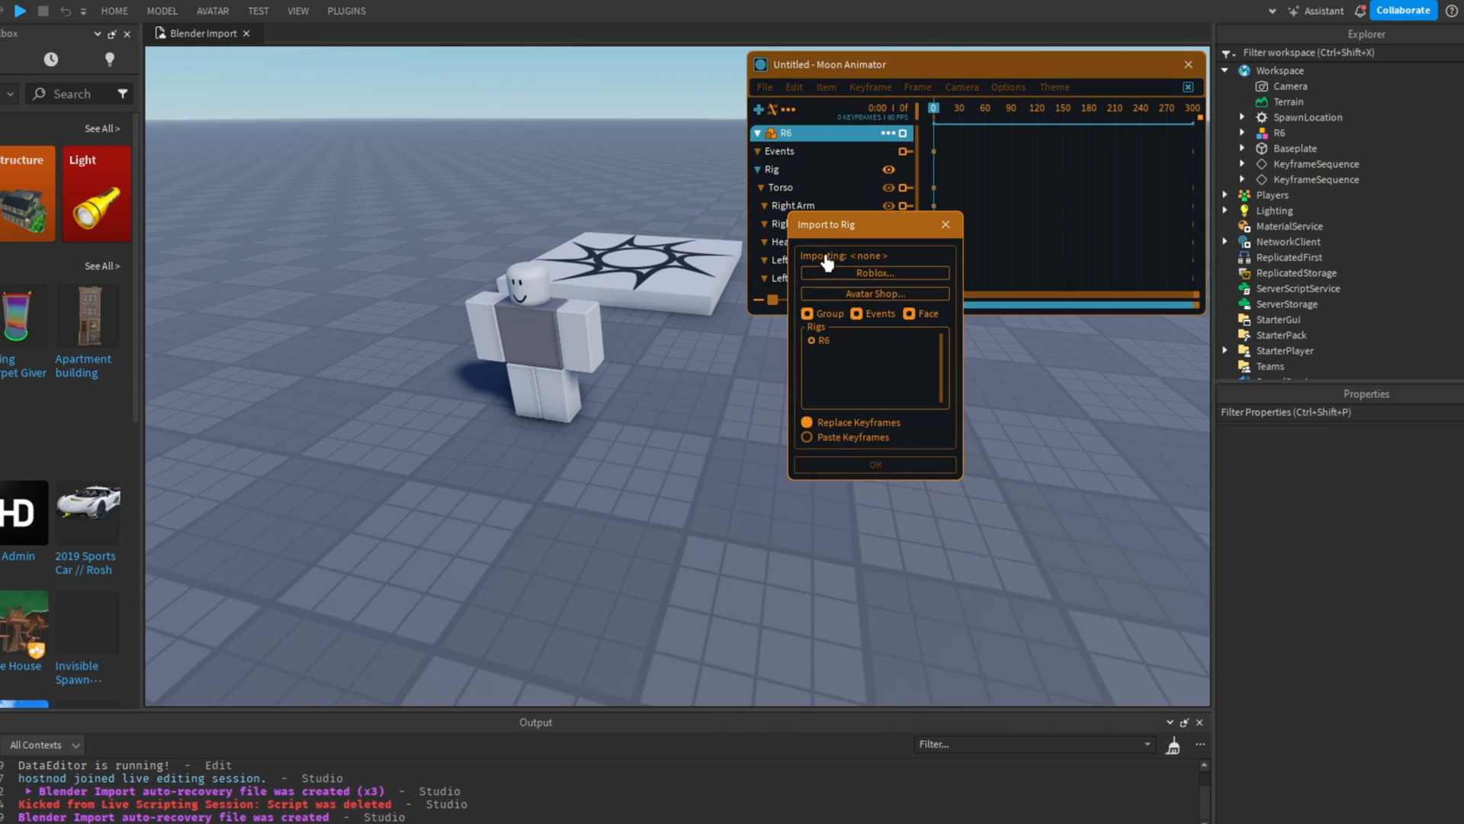
pyautogui.moveTo(707, 301)
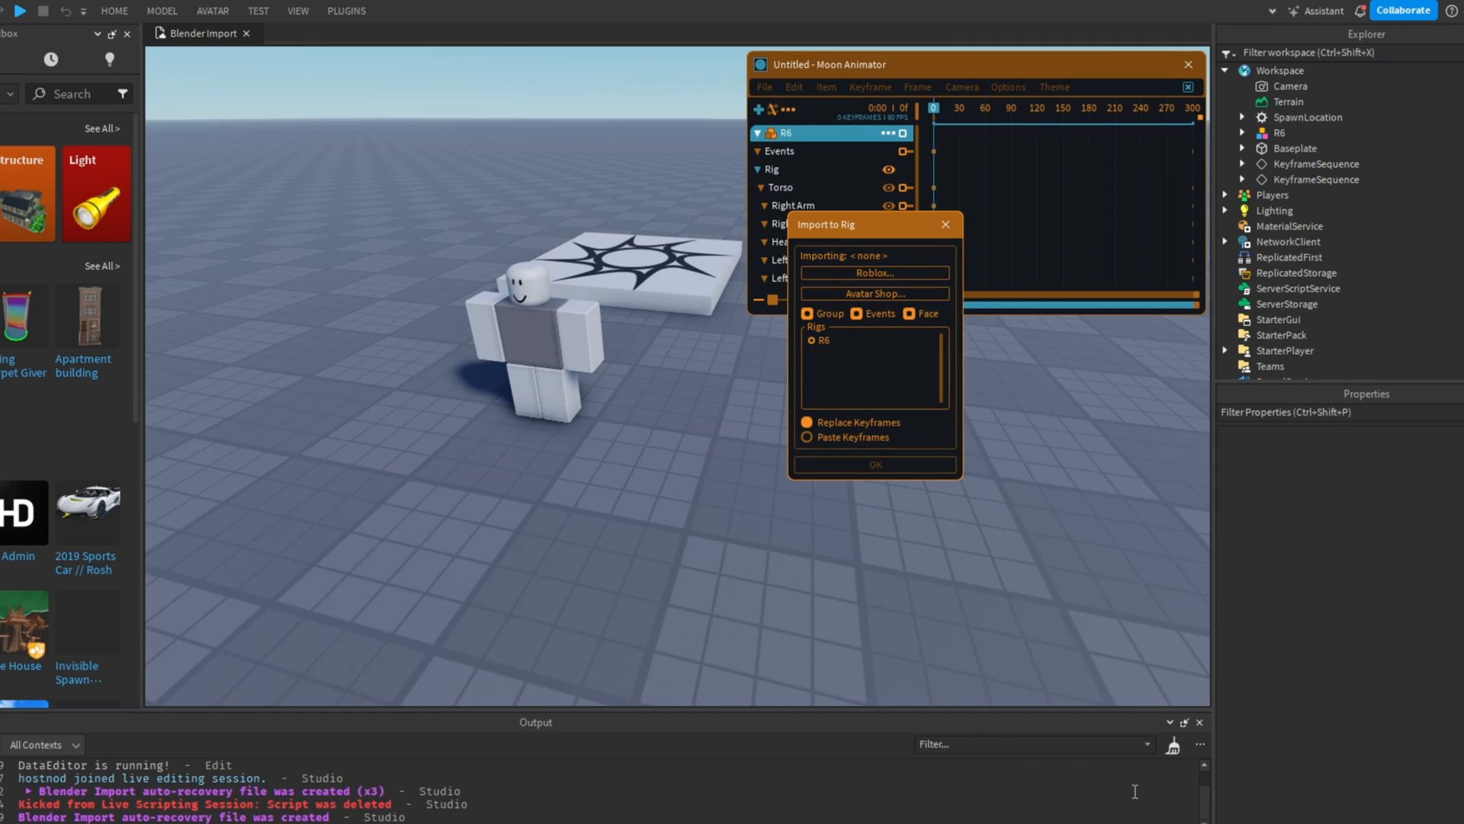
pyautogui.click(876, 464)
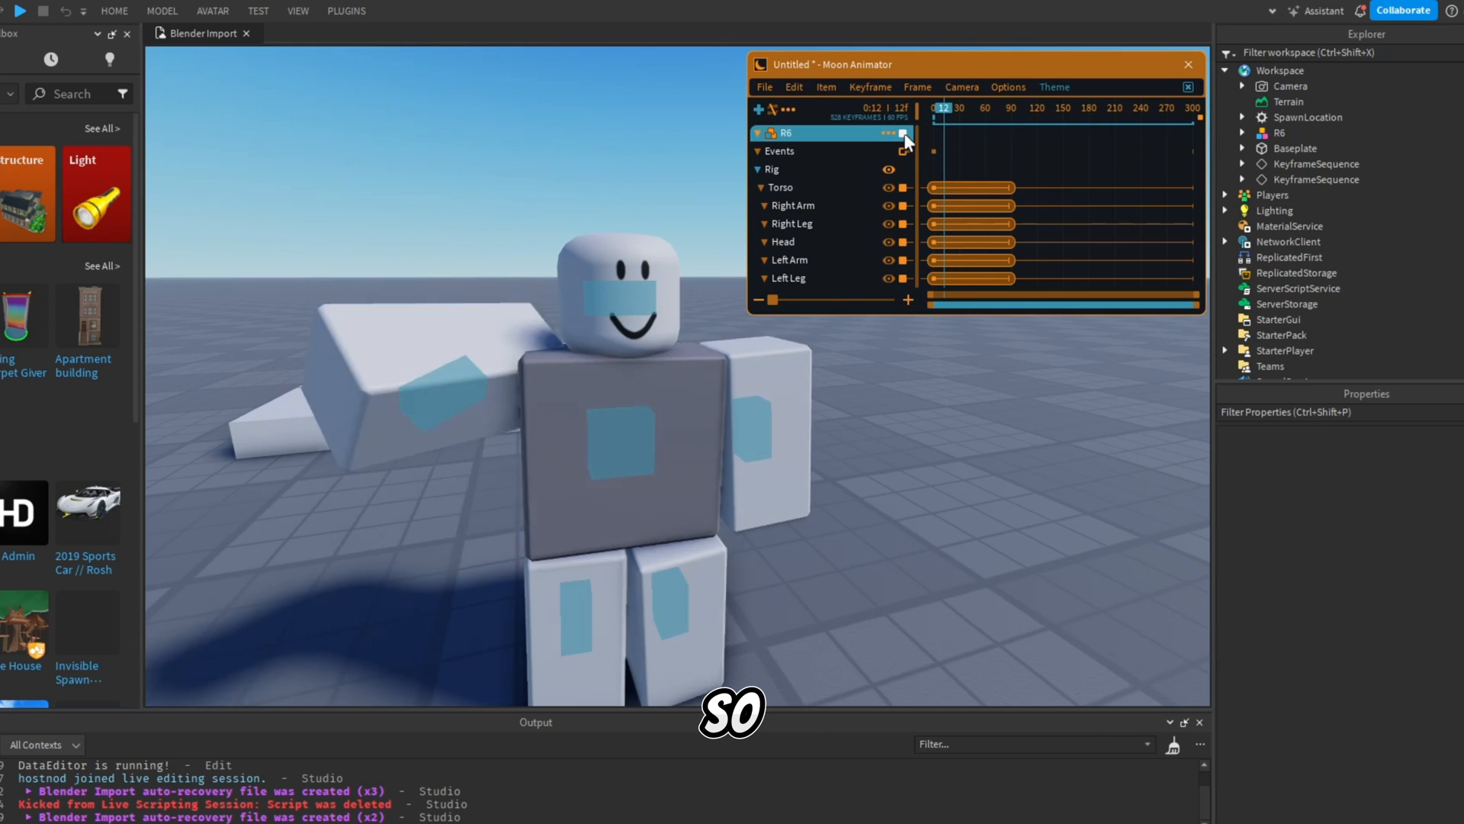
# Step: Scrub the Moon Animator timeline to preview the arm wave
pyautogui.click(945, 108)
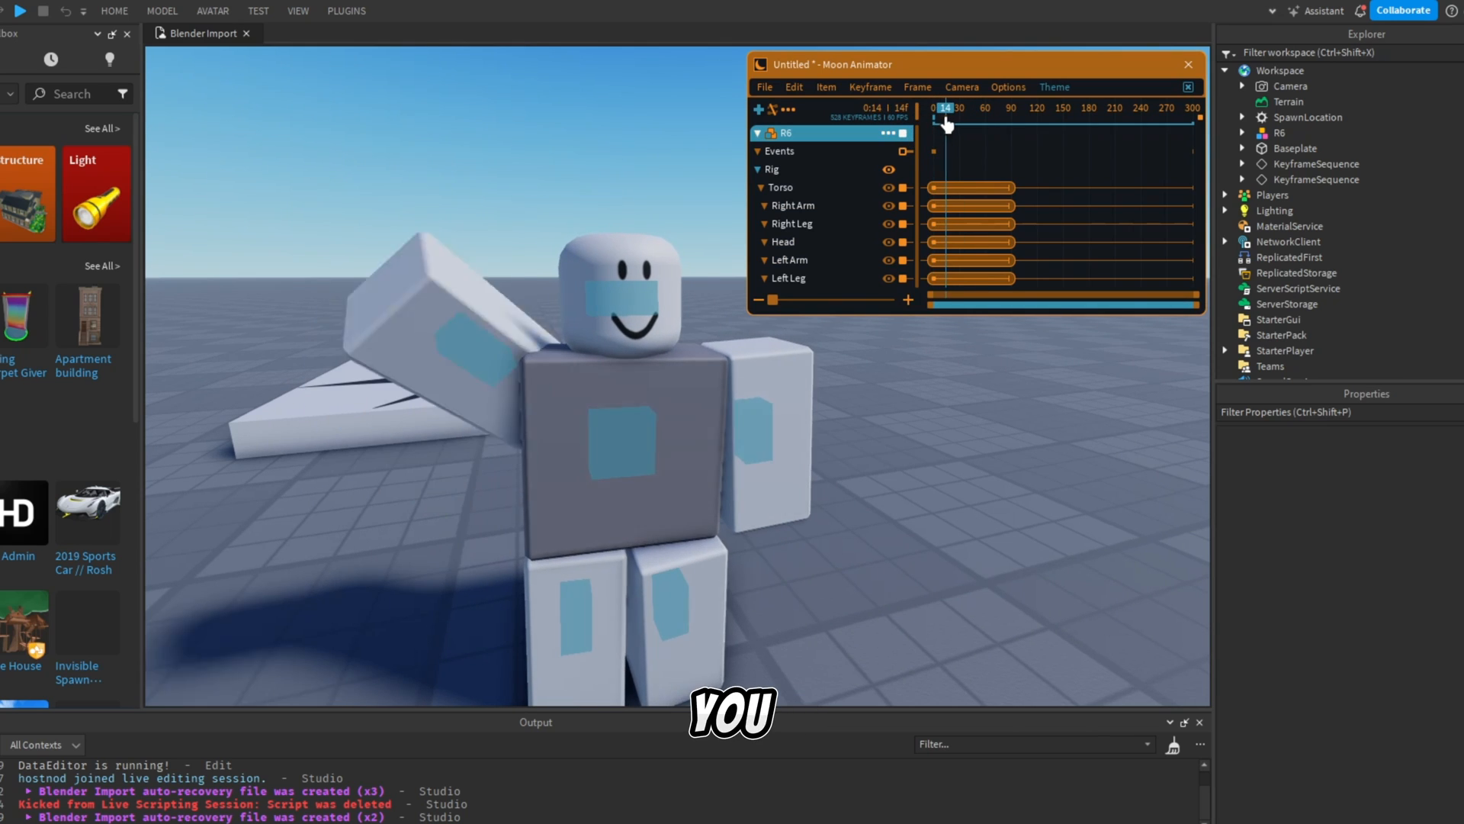
pyautogui.moveTo(946, 122); pyautogui.dragTo(955, 122)
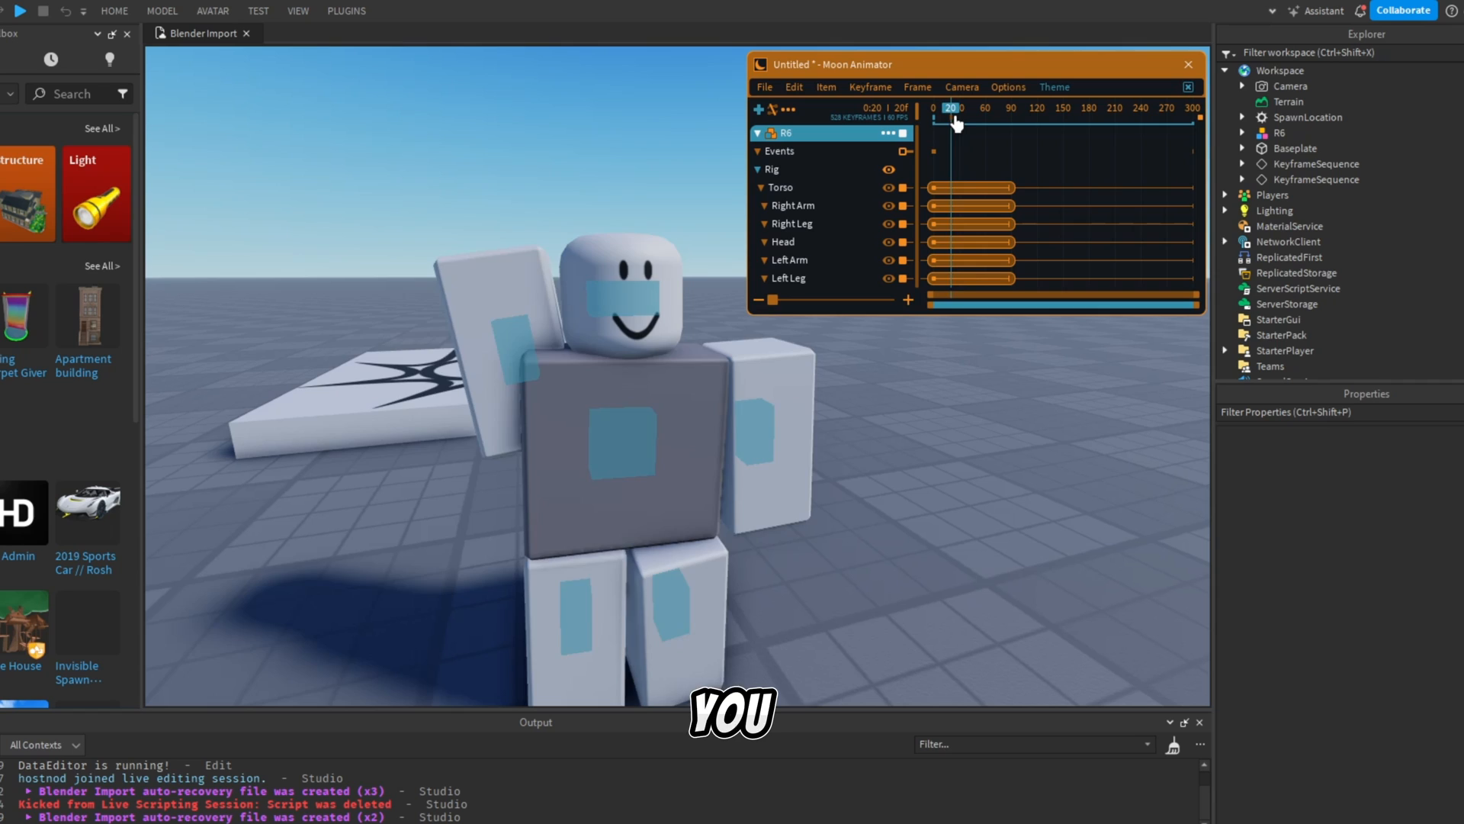